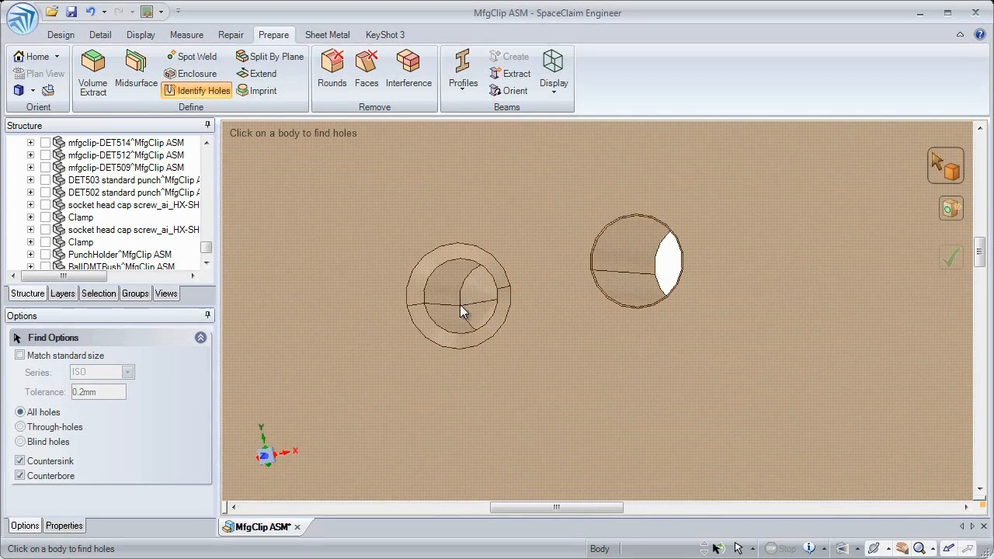
Step: Start the Extra Edges repair tool on the plate model
left_click(230, 34)
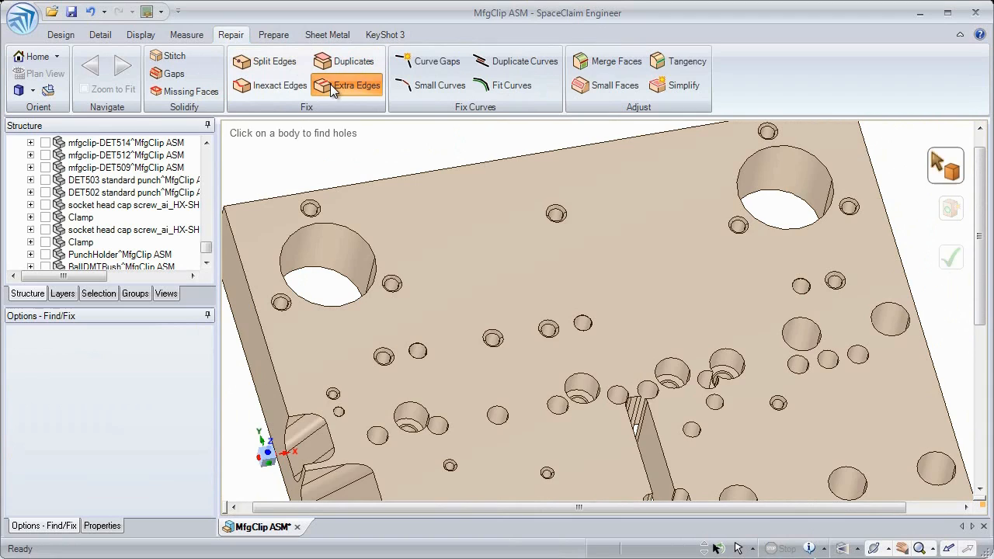
Step: Detect the plate's 144 extra edge sets and remove them all, then return to hole identification
left_click(354, 84)
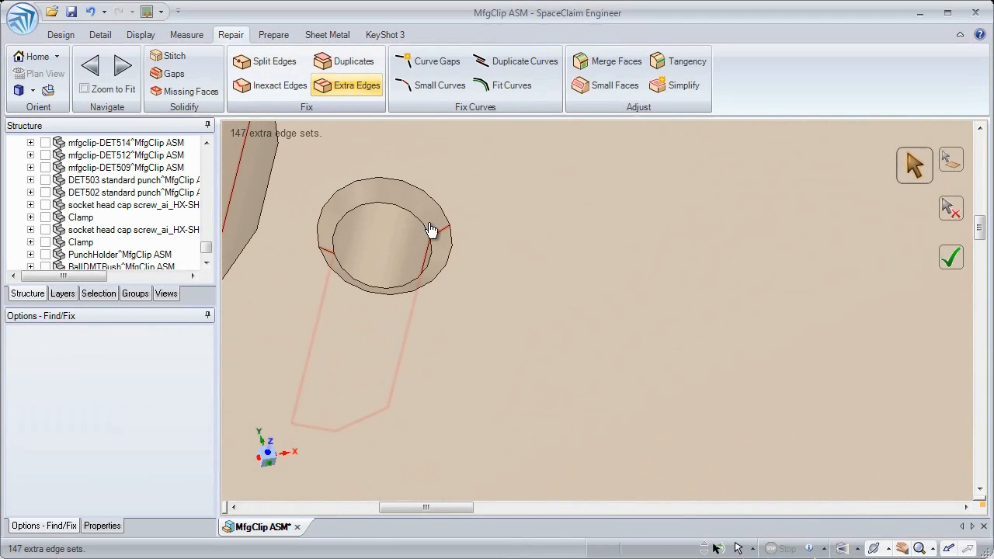
left_click(431, 230)
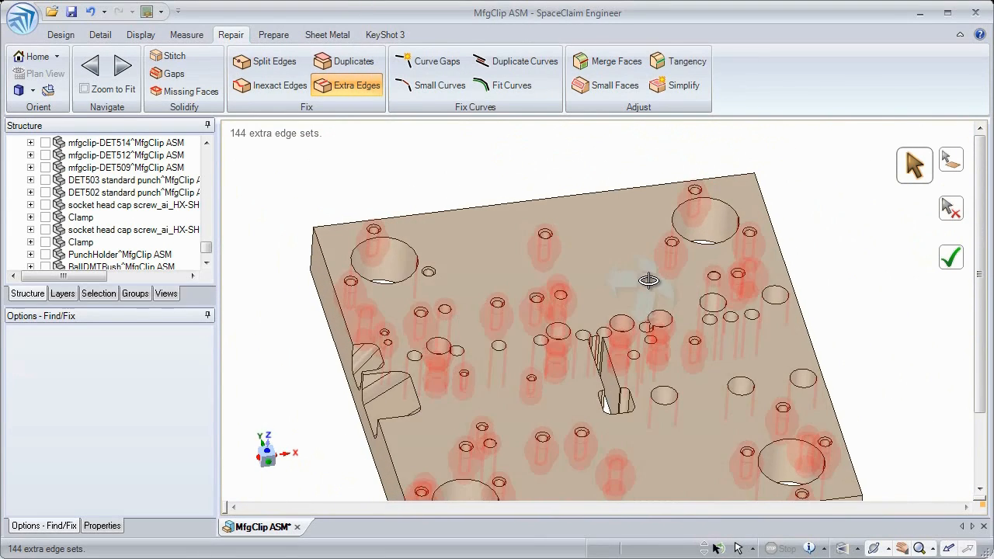
left_click_drag(649, 280, 539, 404)
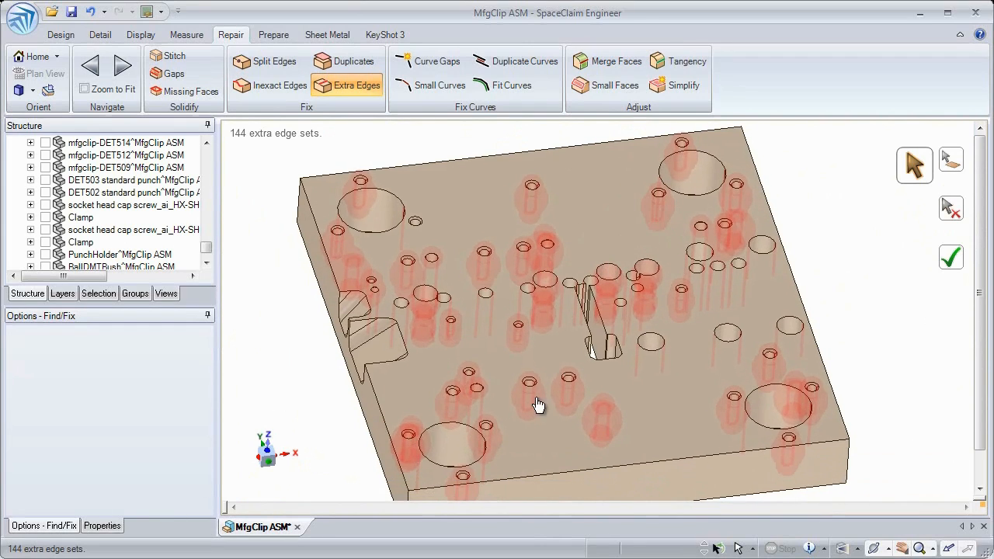
left_click(951, 261)
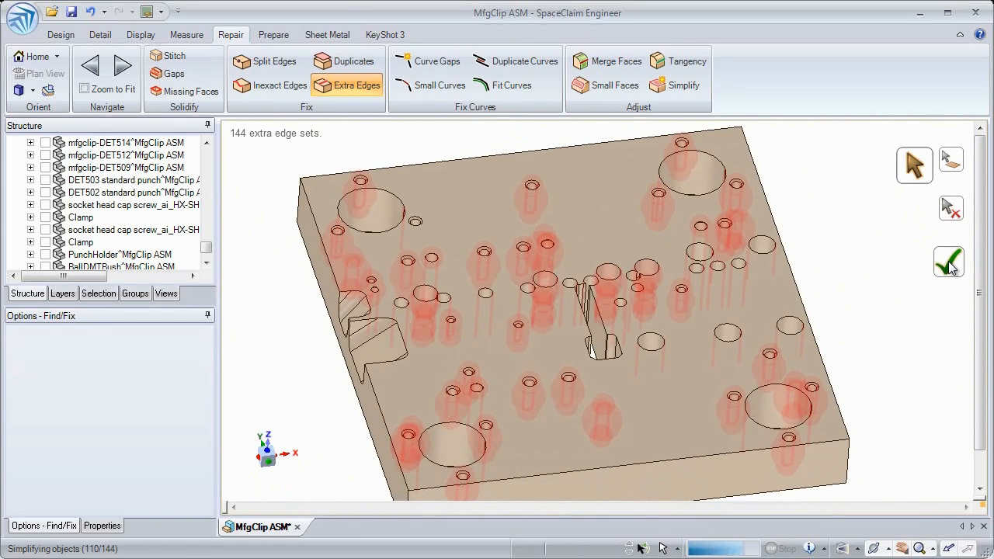
left_click(273, 34)
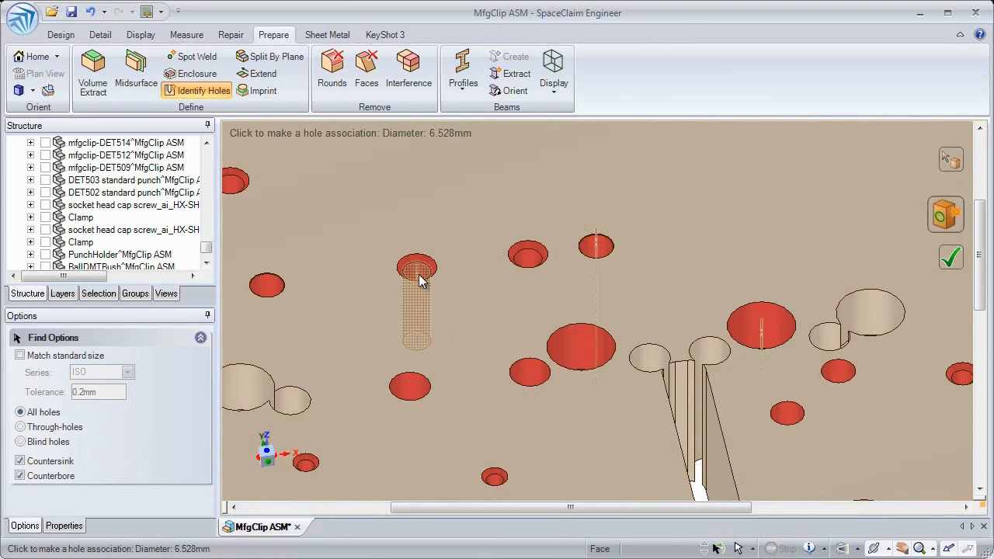
Step: Associate the detected 6.528 mm holes as a blind standard hole for editing
left_click(418, 267)
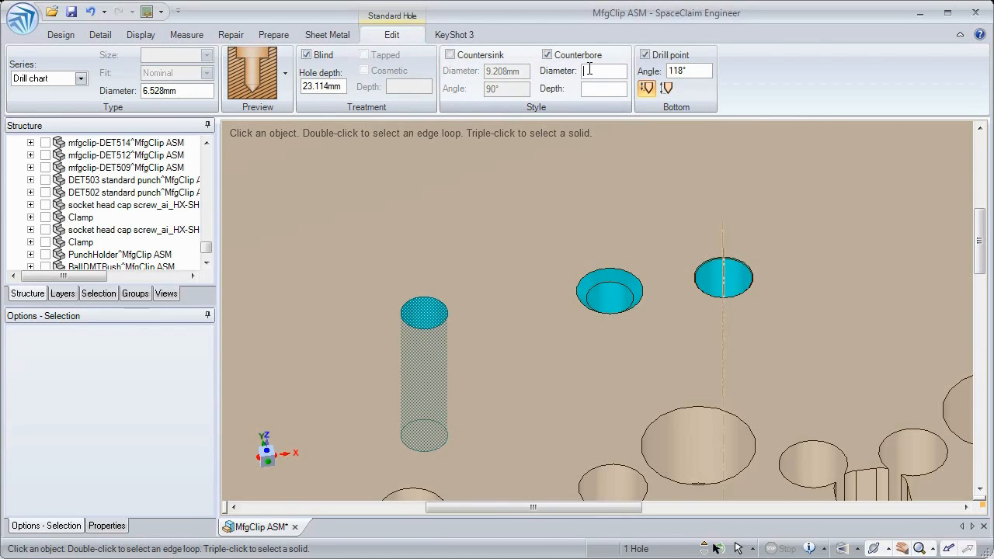
Step: Add a 12 mm diameter, 2 mm deep counterbore to the associated holes
type("7mm")
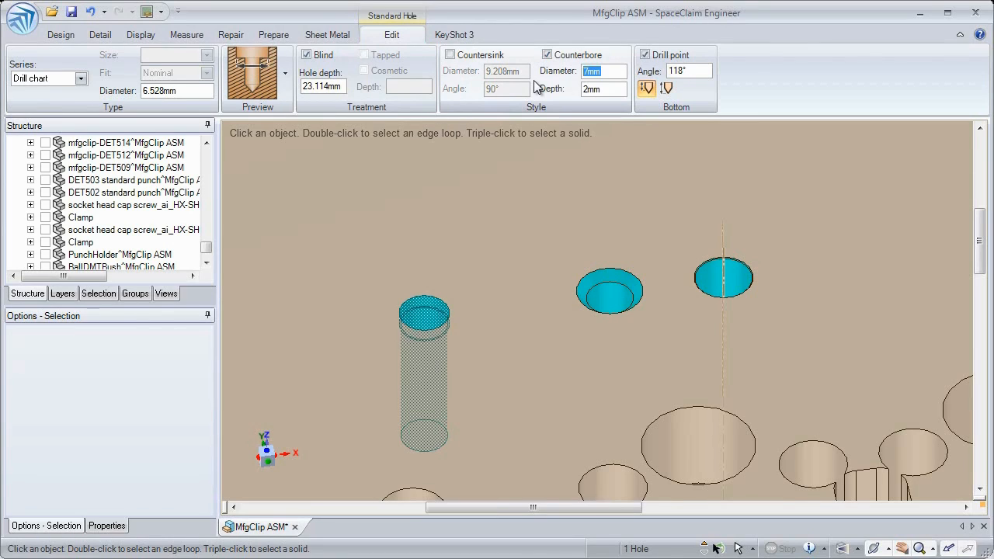
type("12mm")
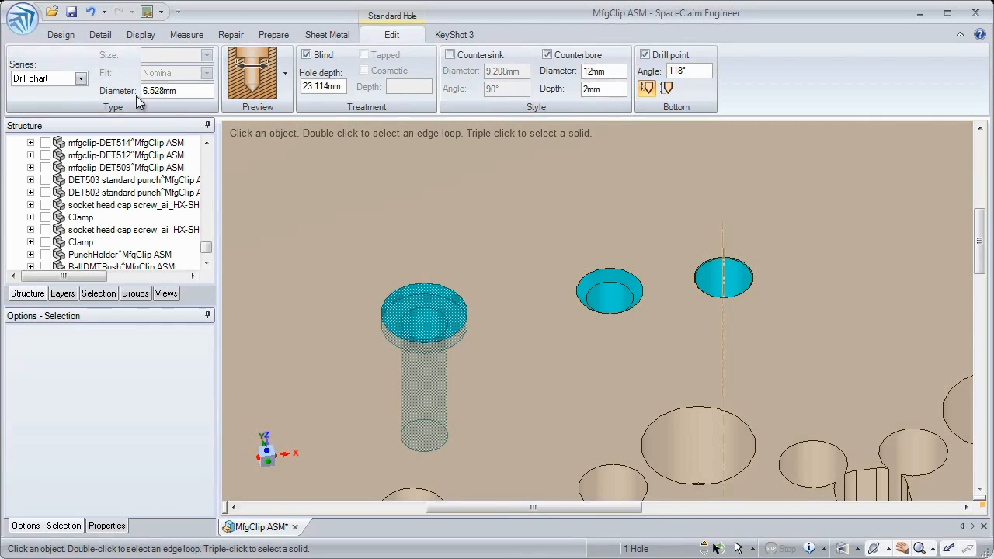
left_click(81, 78)
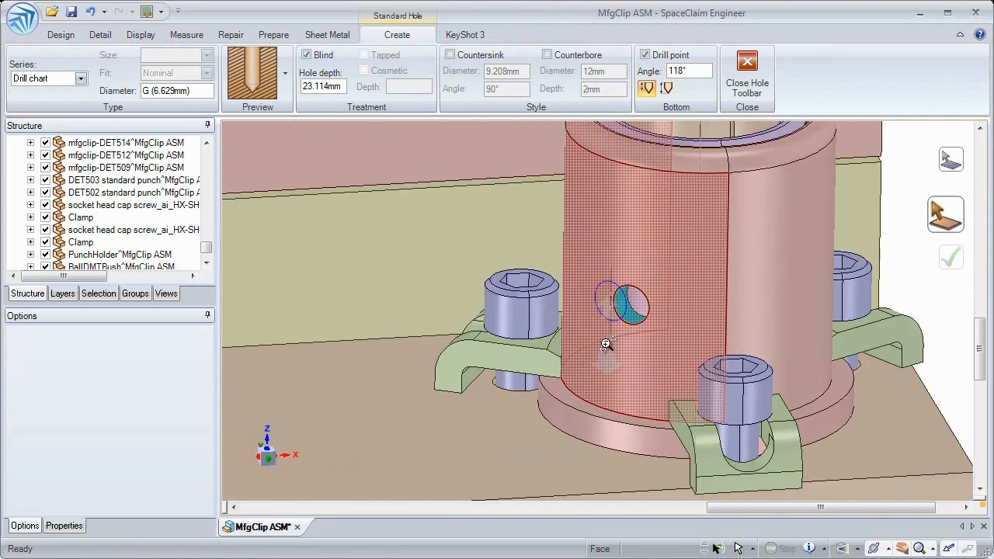
Step: Place a standard drill hole on the pink cylinder's side face and slide it along the cylinder
left_click(457, 70)
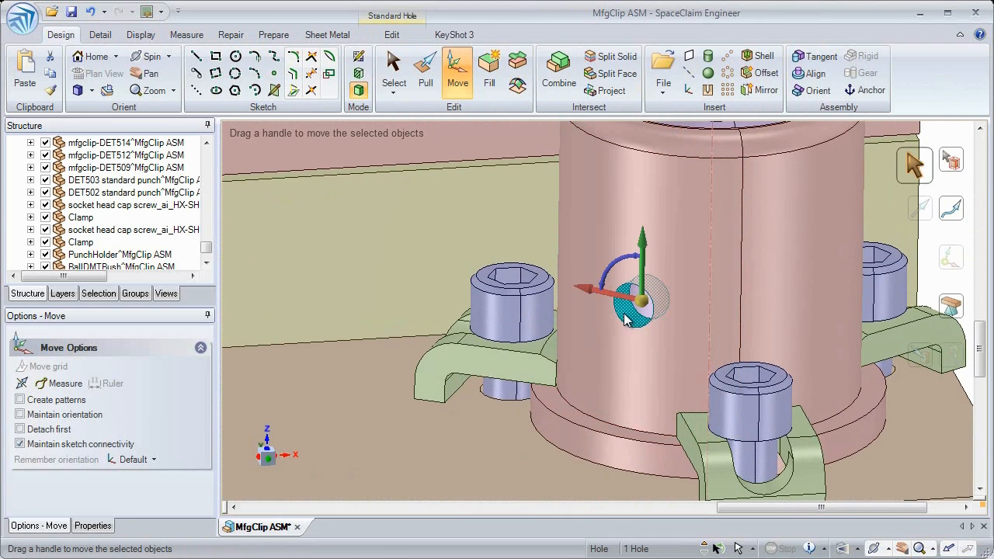
left_click_drag(640, 303, 640, 248)
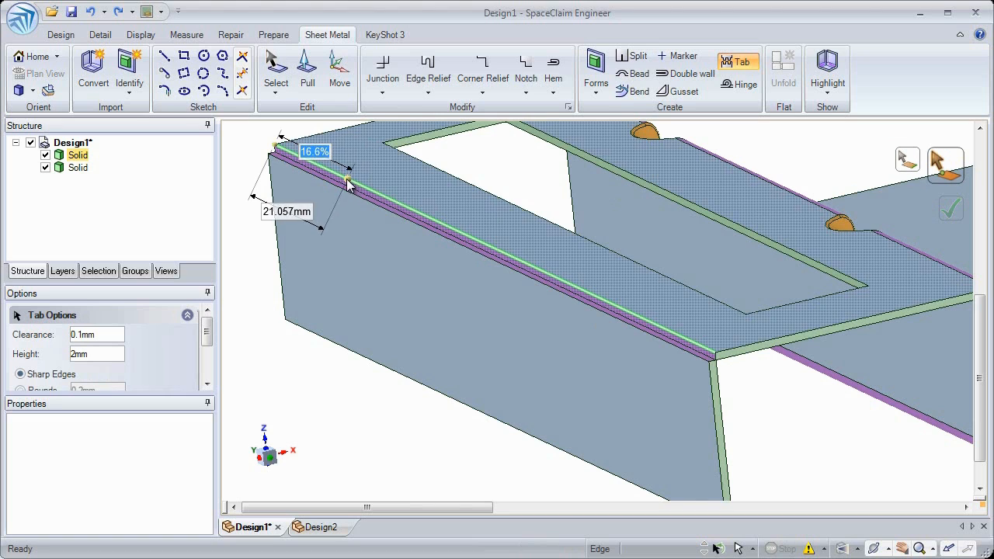
Step: Create a tab spanning part of the sheet-metal side wall's top edge
left_click_drag(350, 187, 606, 302)
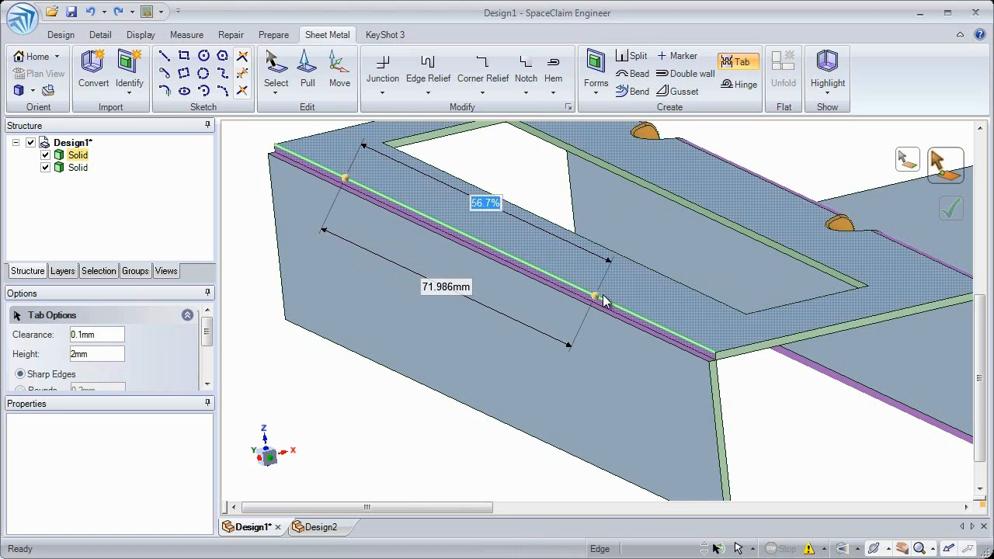
left_click(948, 211)
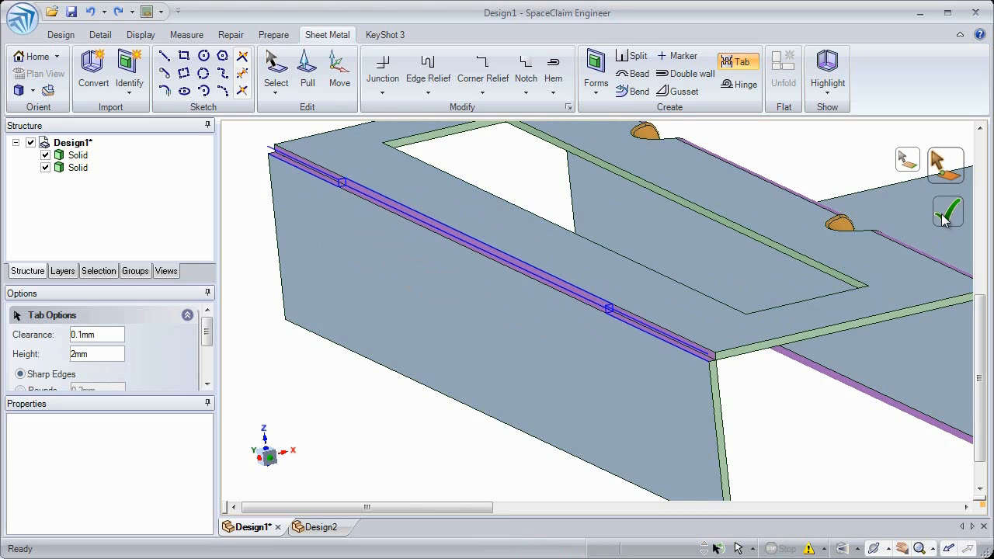
left_click(948, 211)
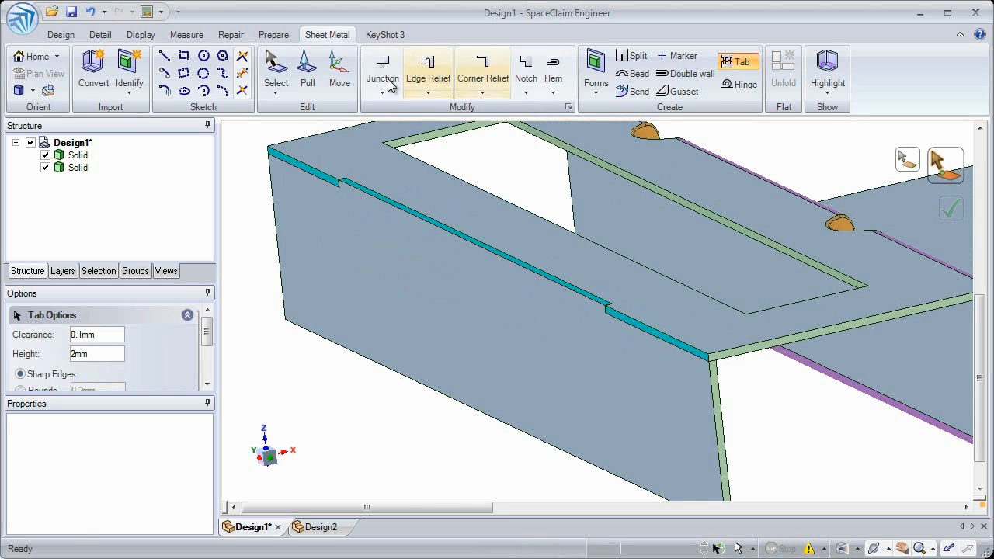
left_click(338, 70)
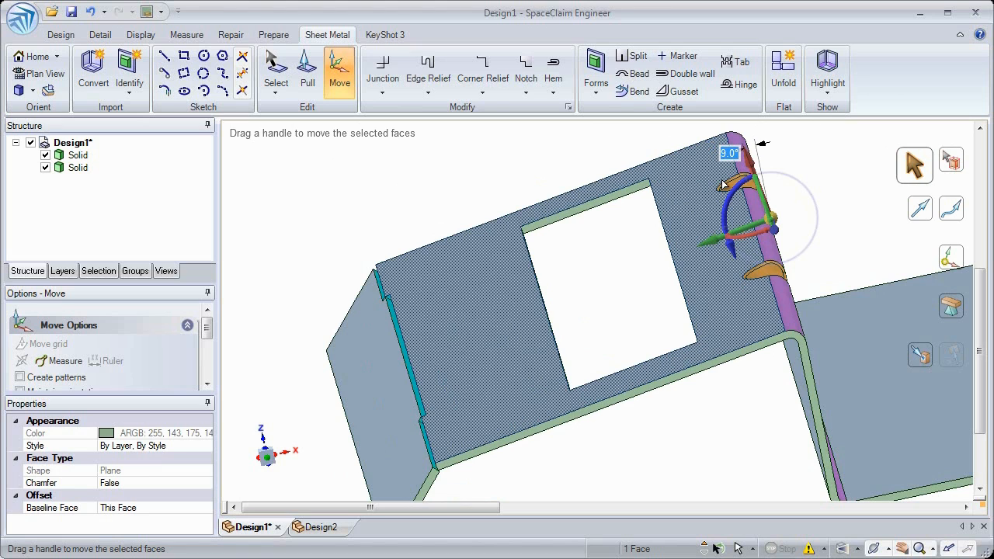
Step: Swing the windowed wall face about its edge with the Move rotation handle
left_click(308, 70)
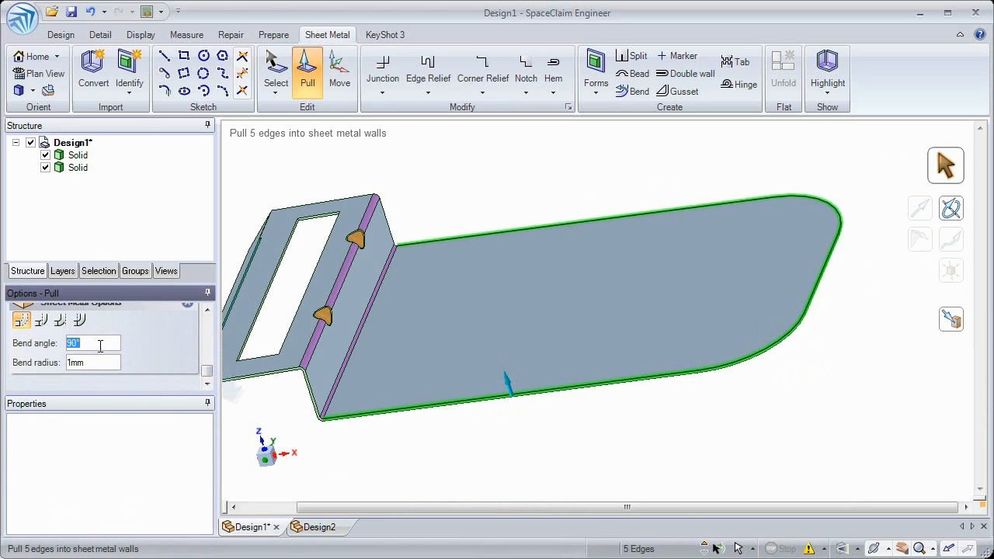
Step: Pull the five edges into 60° walls with 3 mm bend radius, unfold, and switch to Design2
type("60")
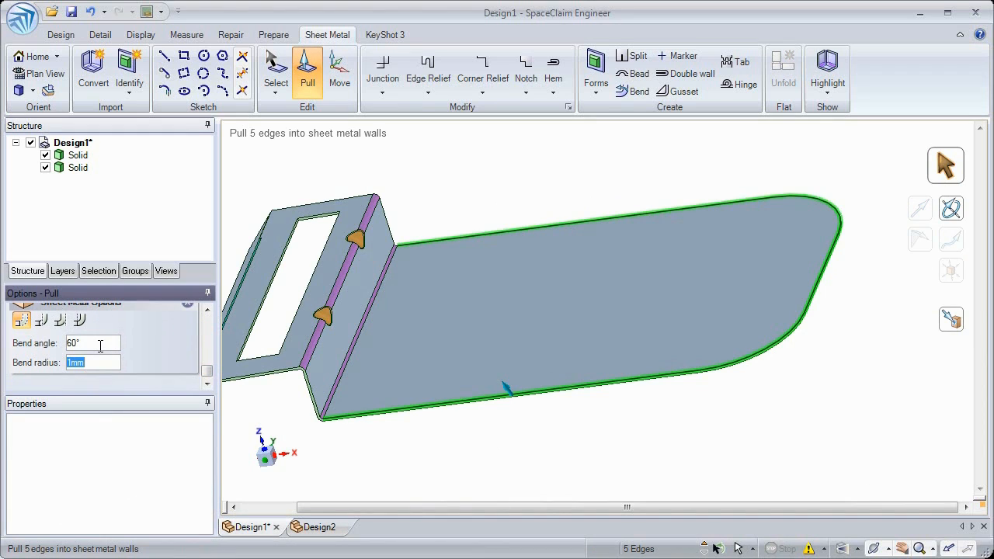
type("3mm")
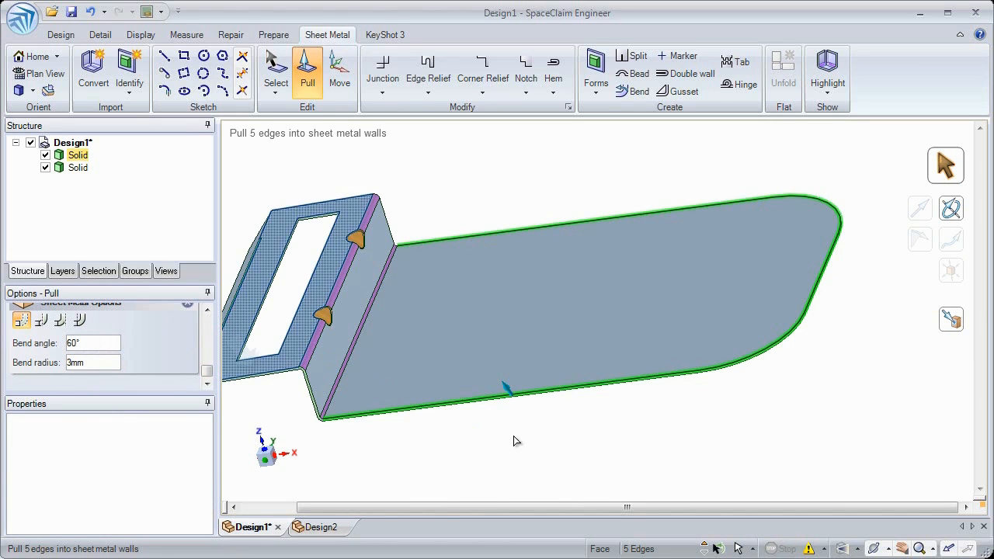
left_click_drag(505, 388, 457, 436)
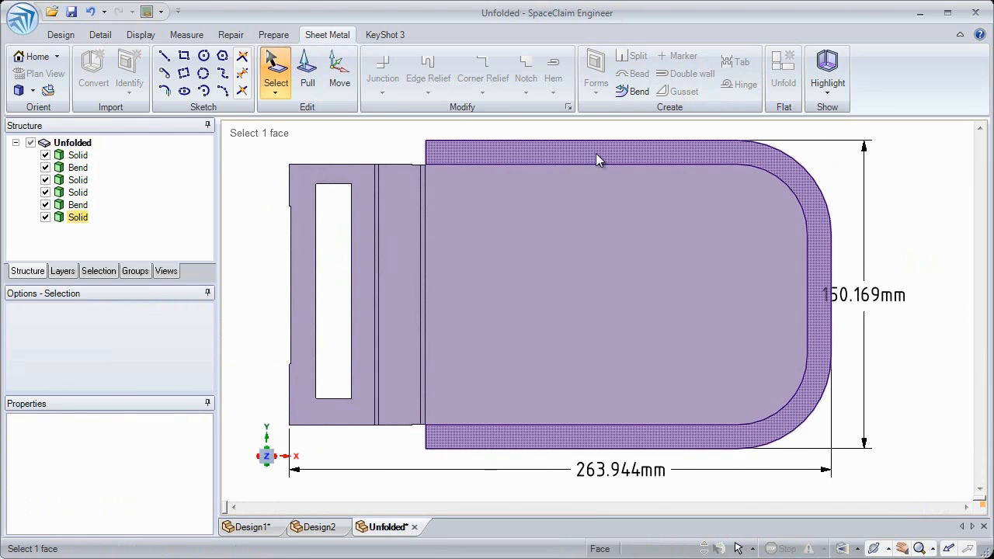
left_click(317, 526)
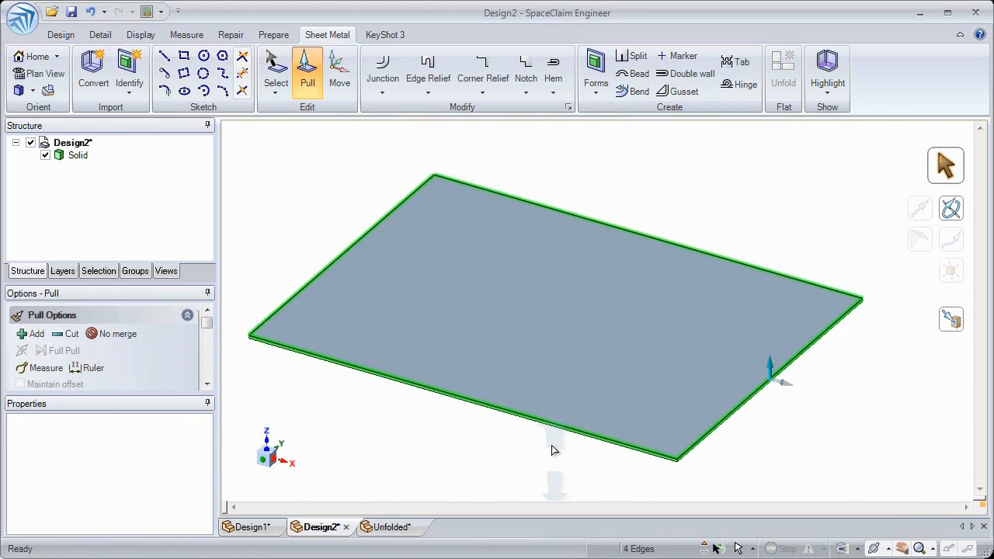